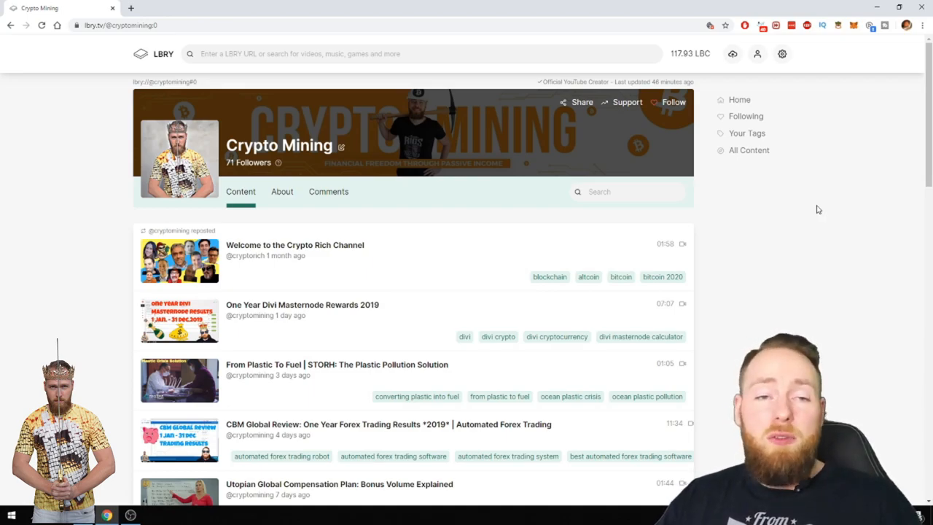
mouse_move(285, 207)
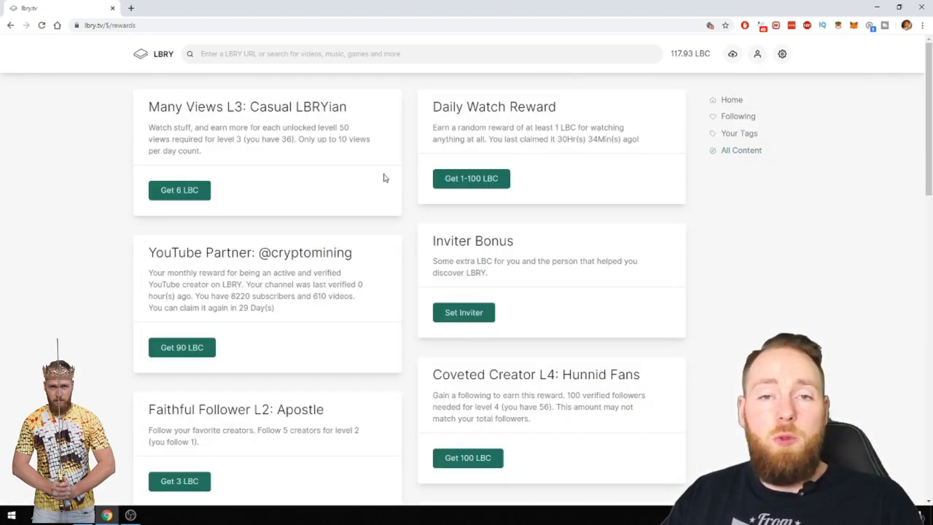
mouse_move(489, 154)
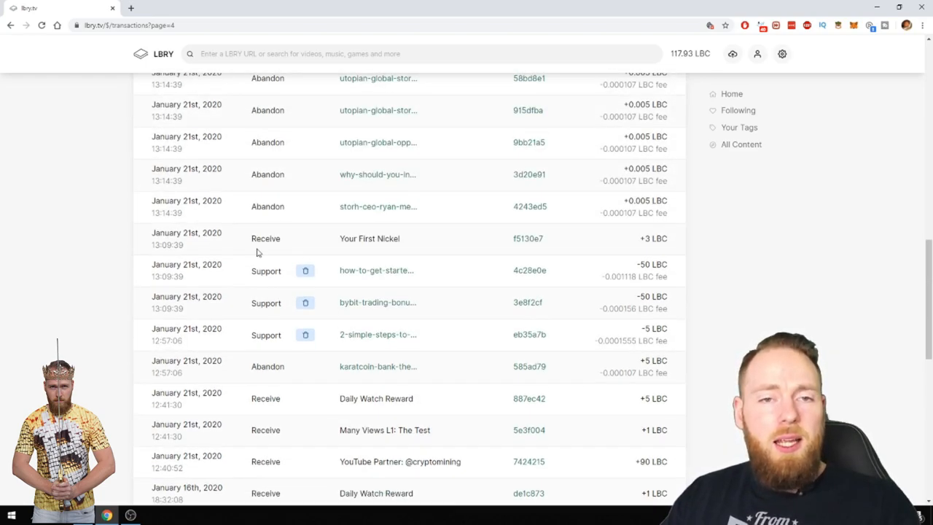
- Go to page 2 of the transaction history showing February 2020 received tips
left_click(304, 446)
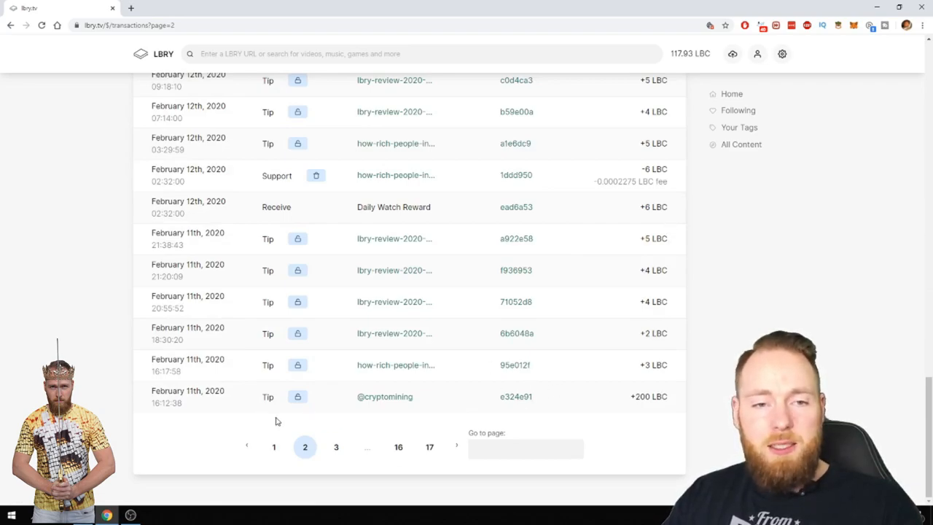